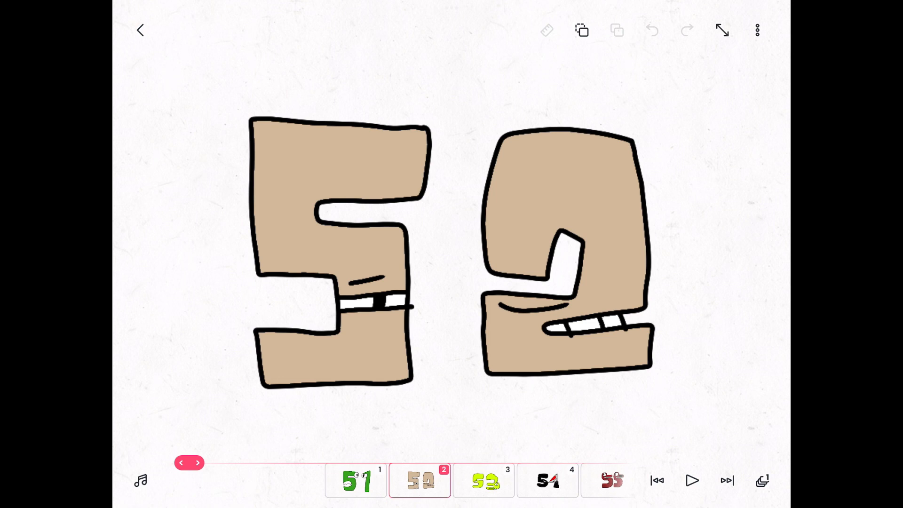
- Step through the timeline thumbnails from frame 2 to frame 37, reaching the pink 87 character
click(484, 480)
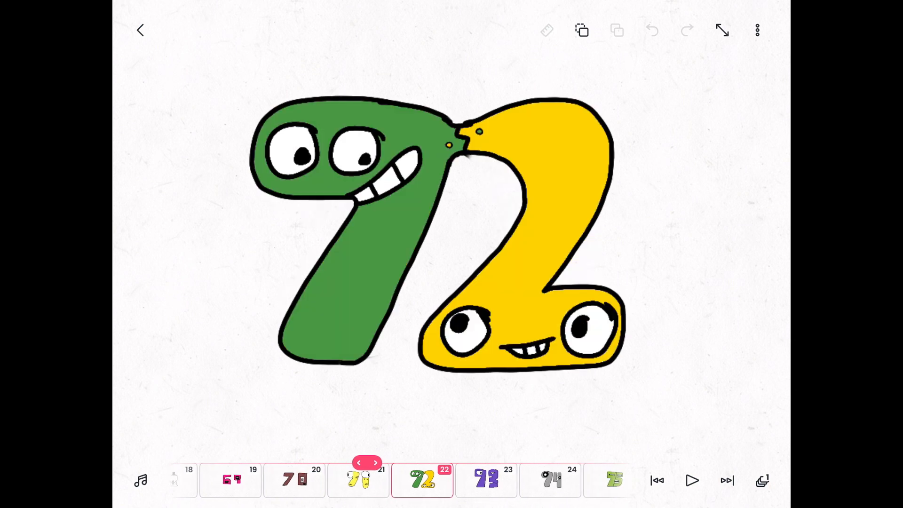
click(385, 462)
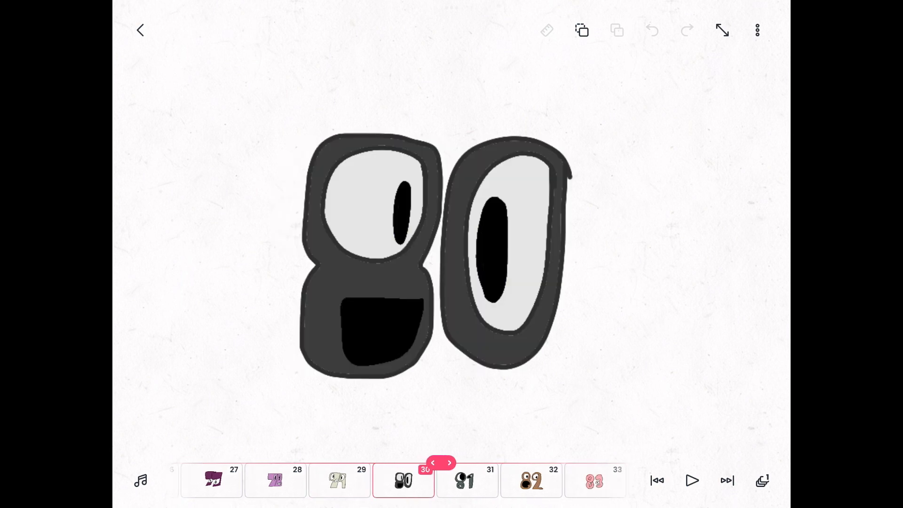
click(448, 462)
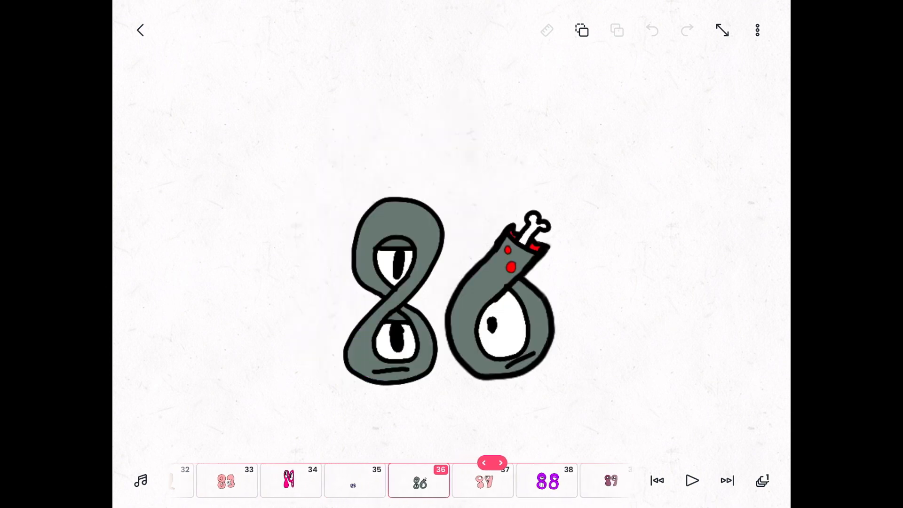
click(509, 462)
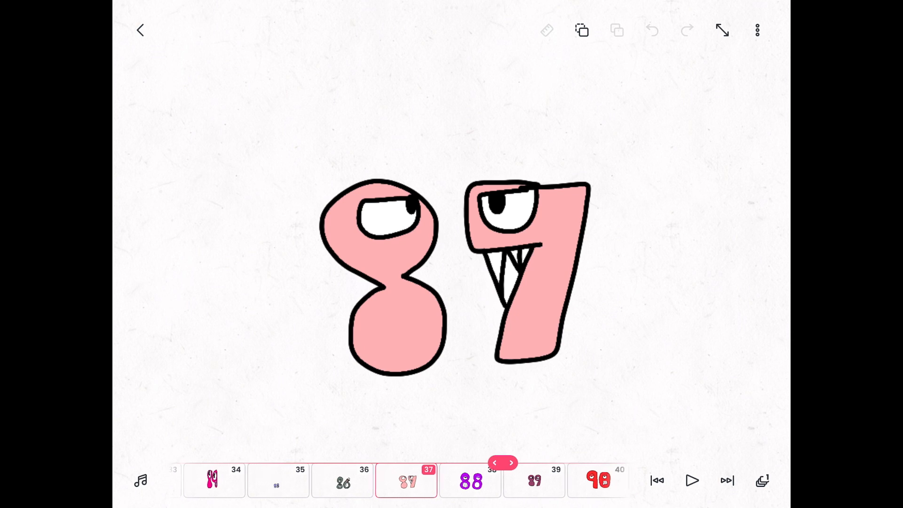